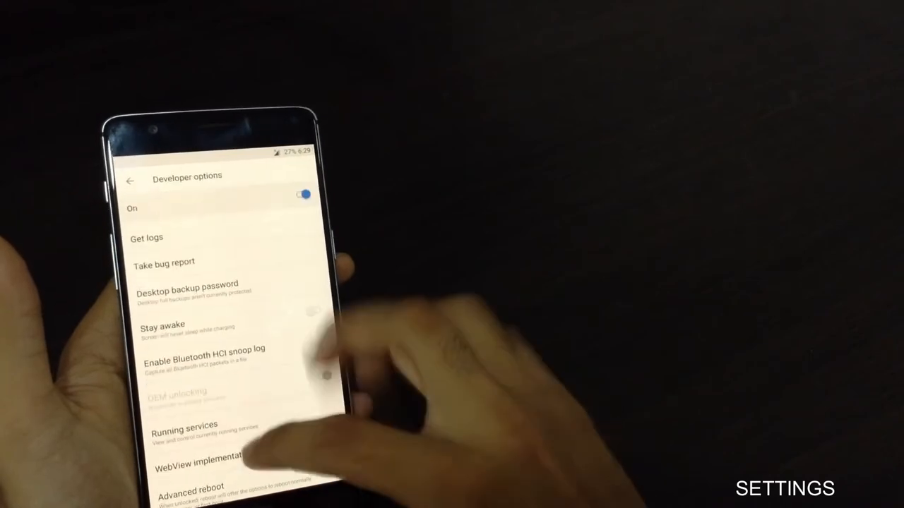
Step: Browse further down Developer options, then go back to the main Settings list
scroll(down, 3)
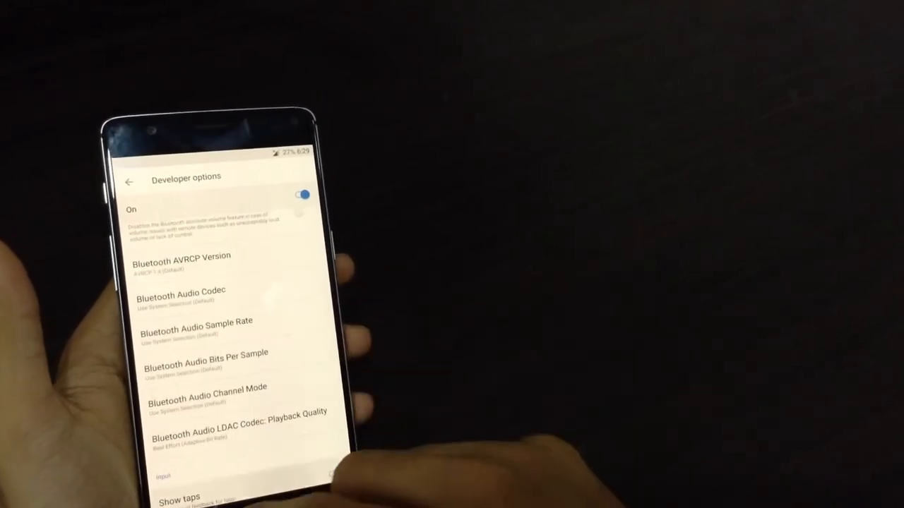
click(129, 180)
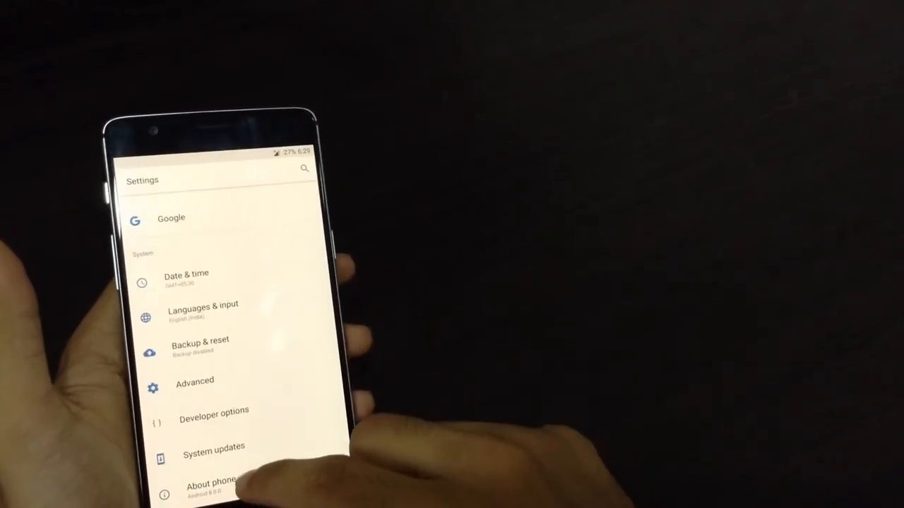
click(211, 487)
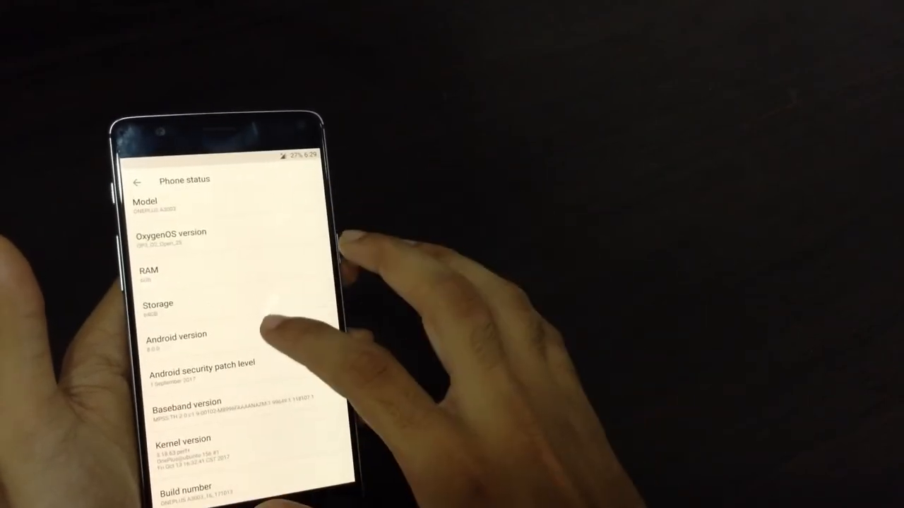
scroll(down, 3)
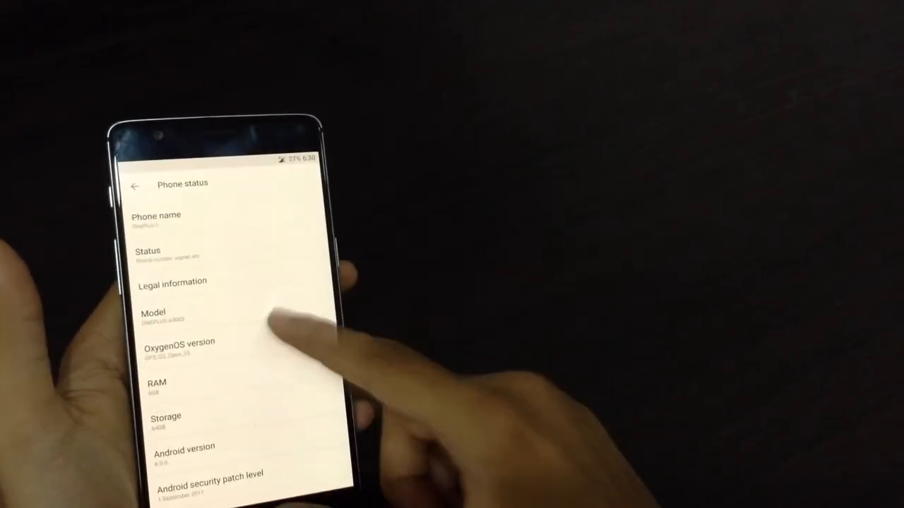
click(133, 185)
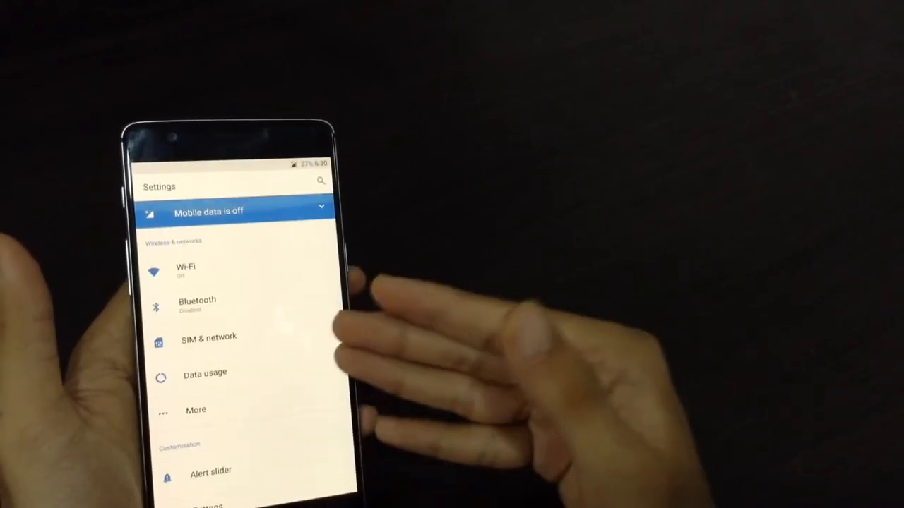
scroll(down, 3)
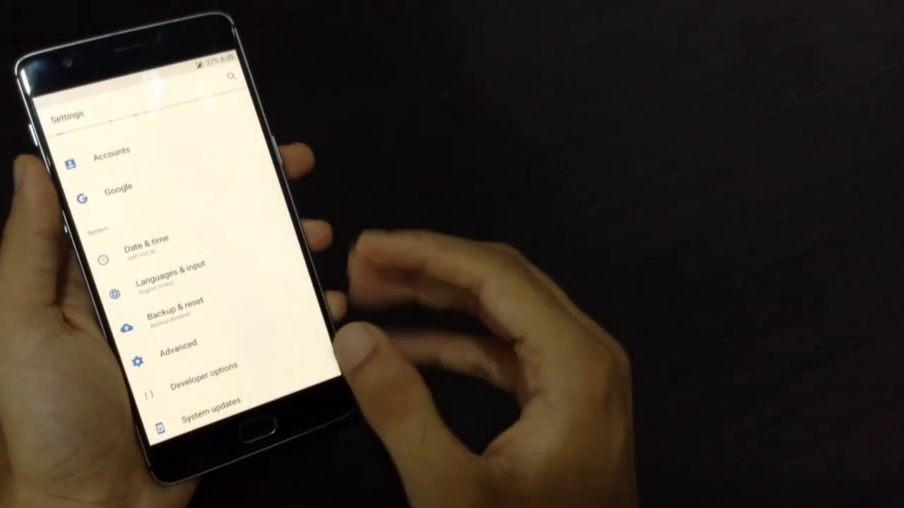
scroll(down, 3)
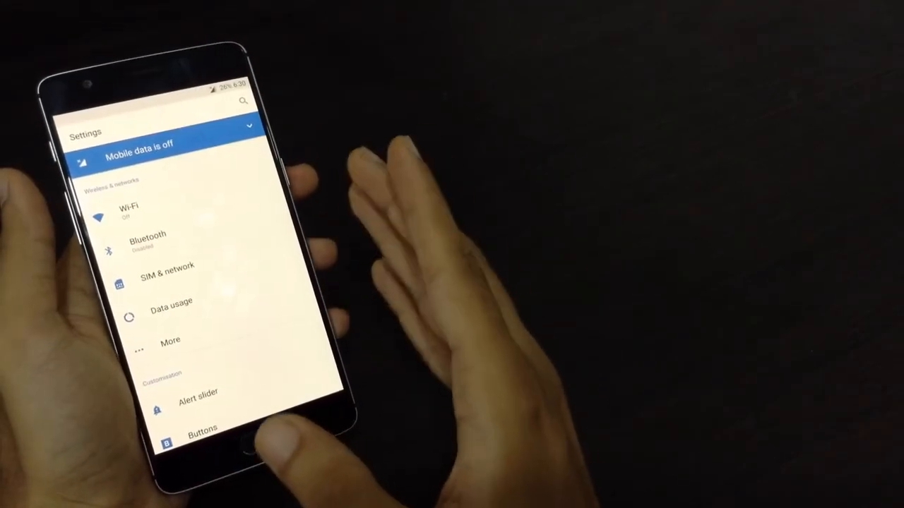